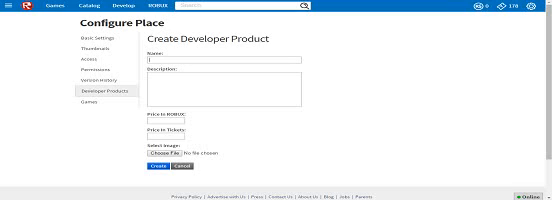
{"action": "type", "text": "Leaf"}
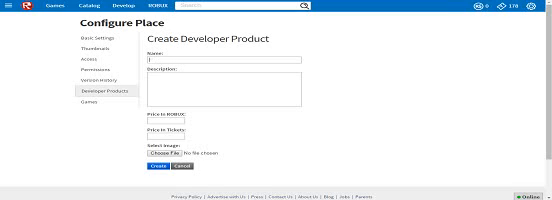
{"action": "type", "text": "+20)"}
{"action": "left_click", "coordinate": [224, 88]}
{"action": "type", "text": "Gives you an increased max hp"}
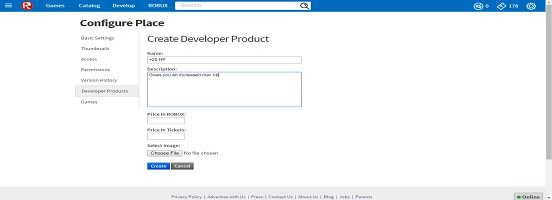
{"action": "type", "text": "by 20"}
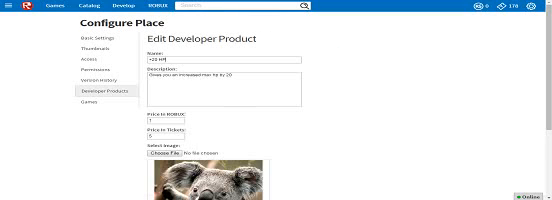
{"action": "scroll", "scroll_direction": "down", "scroll_amount": 3}
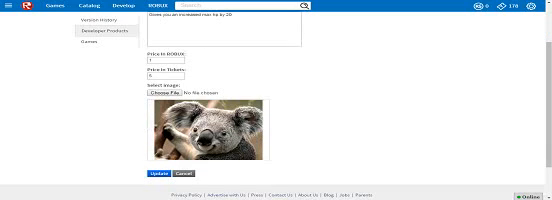